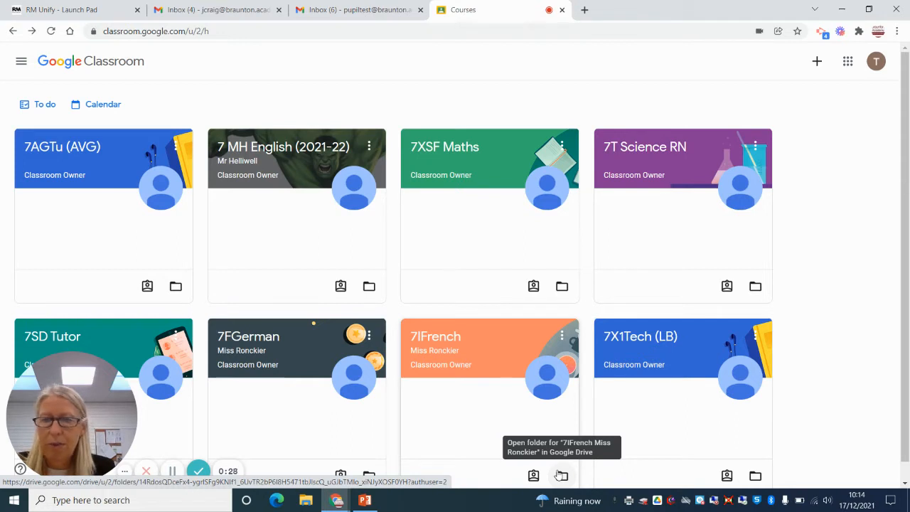
{"action": "mouse_move", "coordinate": [549, 102]}
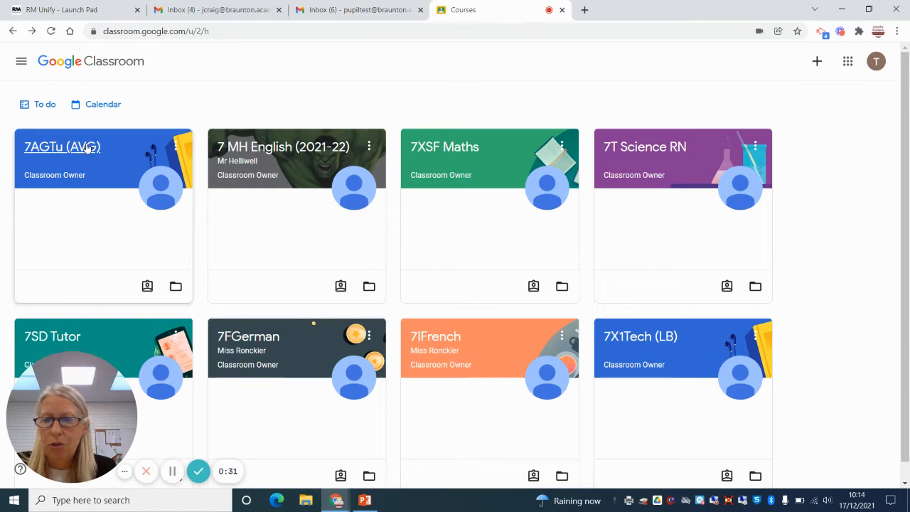
Open the 7AGTu (AVG) tutor group and view its empty classwork page
{"action": "left_click", "coordinate": [61, 147]}
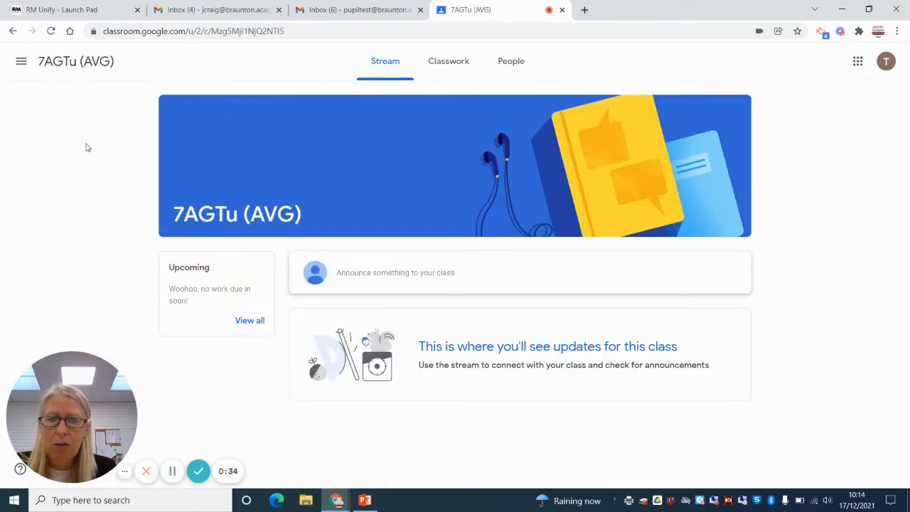
{"action": "mouse_move", "coordinate": [461, 74]}
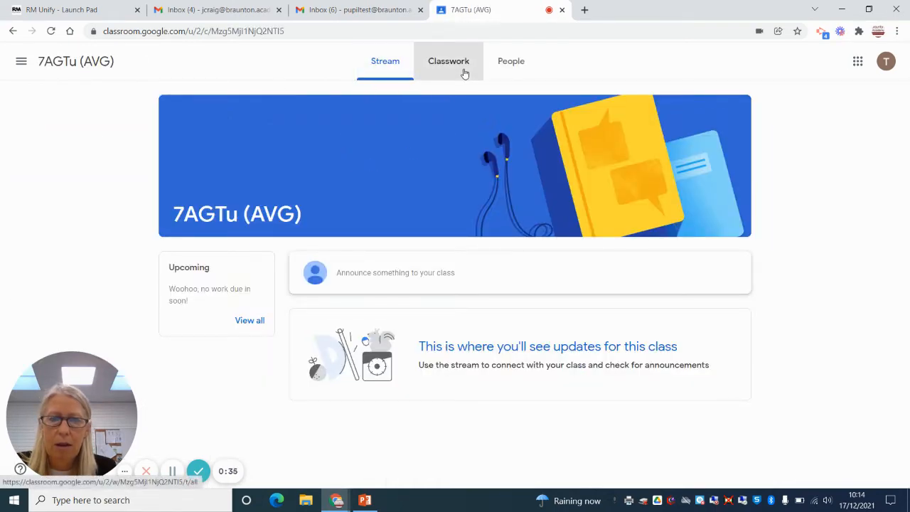
{"action": "left_click", "coordinate": [448, 61]}
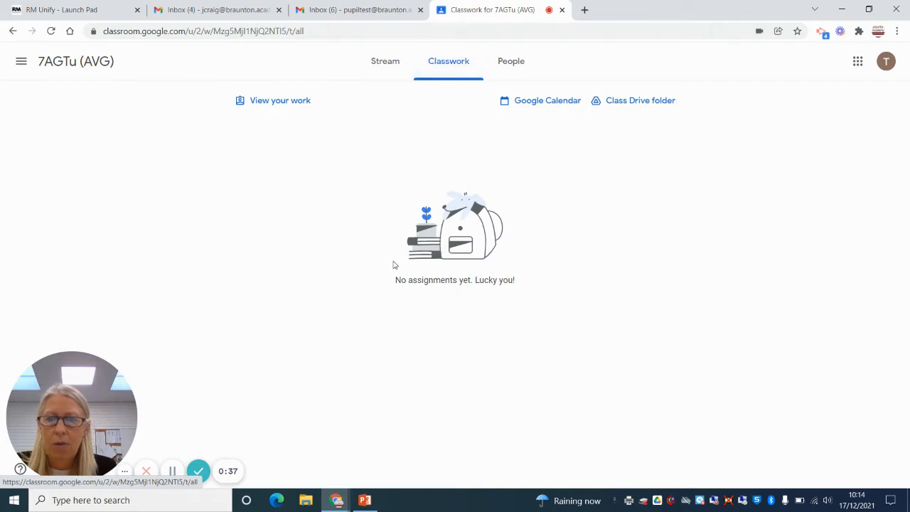
{"action": "mouse_move", "coordinate": [389, 200]}
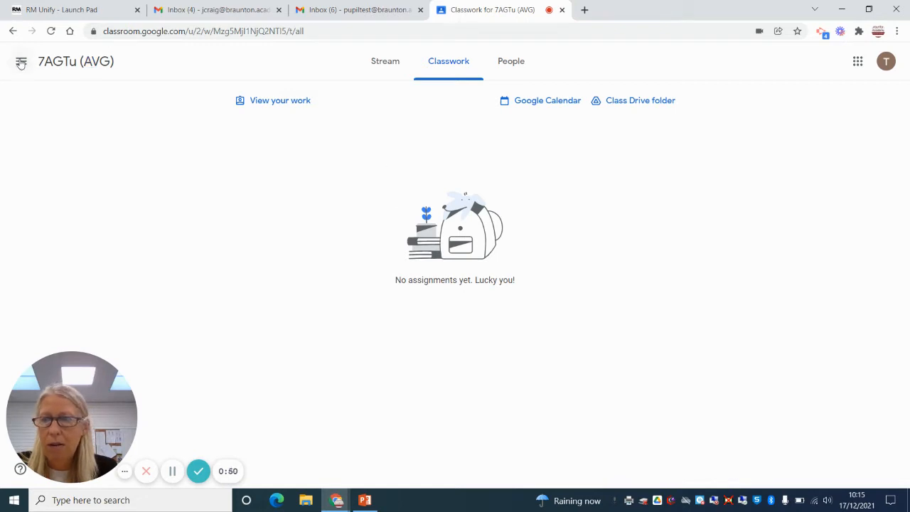
Return from the tutor group to the home page of all eight class cards
{"action": "left_click", "coordinate": [20, 61]}
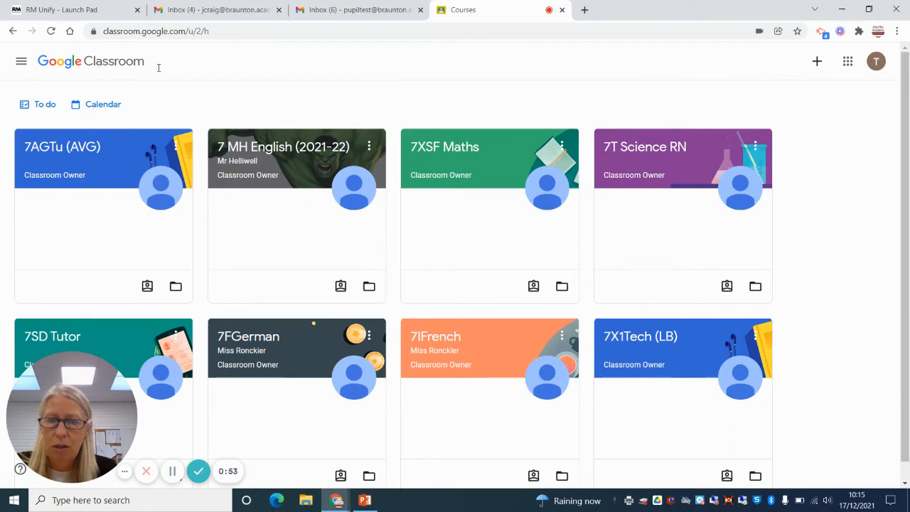
{"action": "mouse_move", "coordinate": [203, 77]}
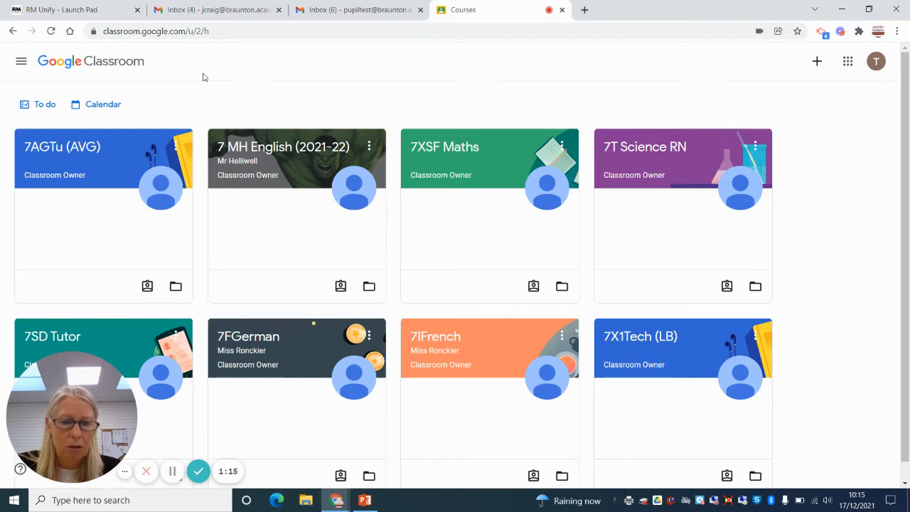
{"action": "mouse_move", "coordinate": [244, 145]}
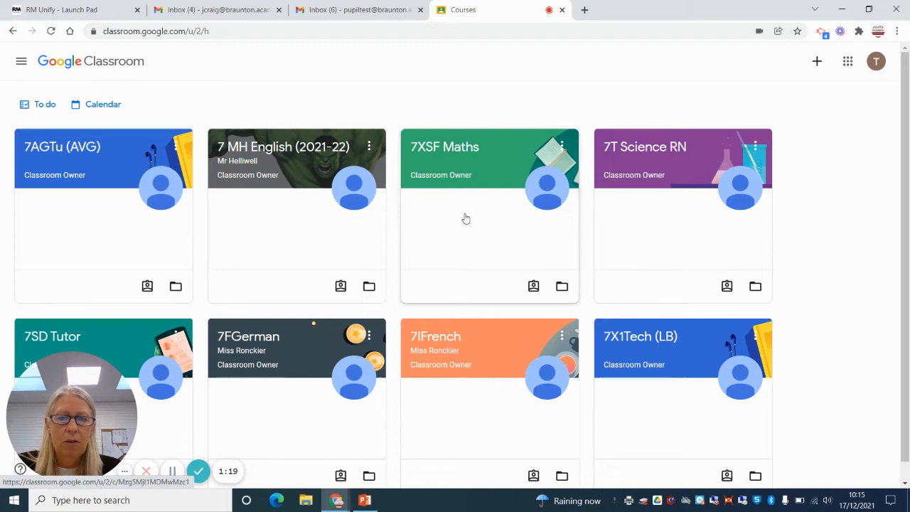
{"action": "mouse_move", "coordinate": [447, 338]}
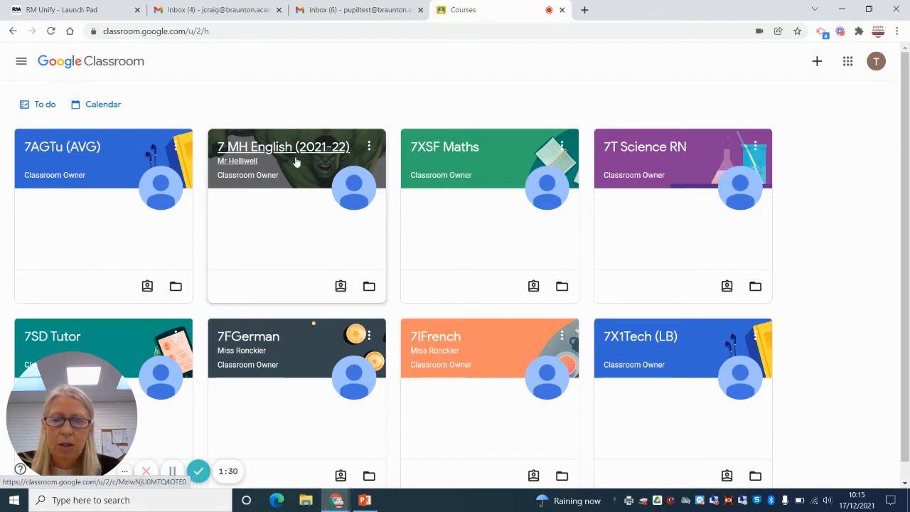
Open 7 MH English, browse its classwork, then return to the class stream
{"action": "left_click", "coordinate": [283, 146]}
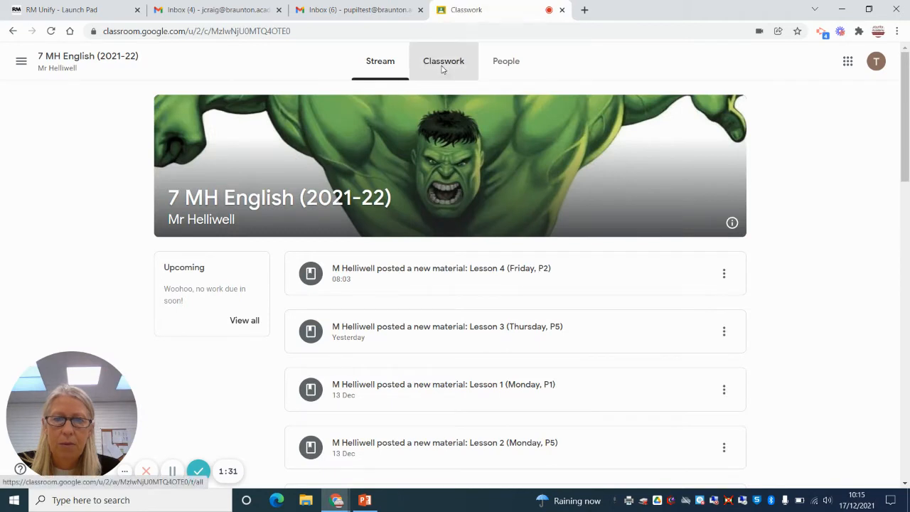
{"action": "left_click", "coordinate": [443, 61]}
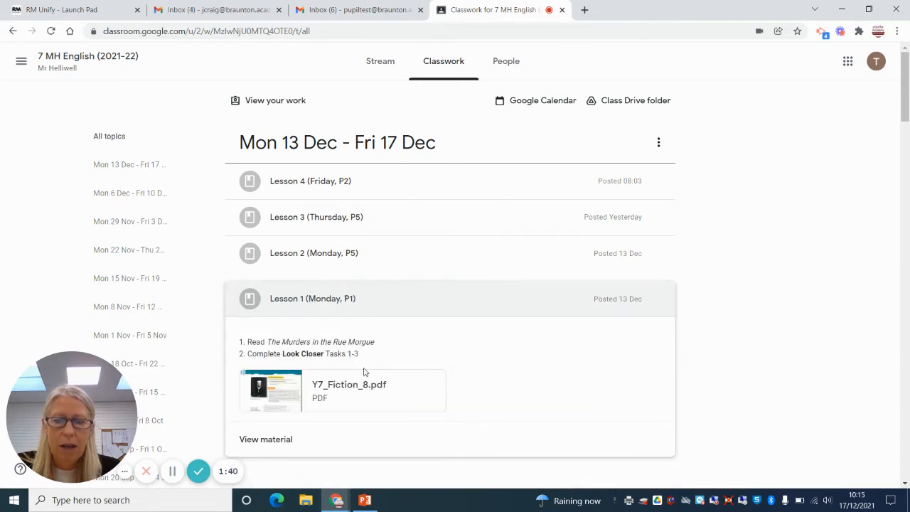
{"action": "mouse_move", "coordinate": [419, 357]}
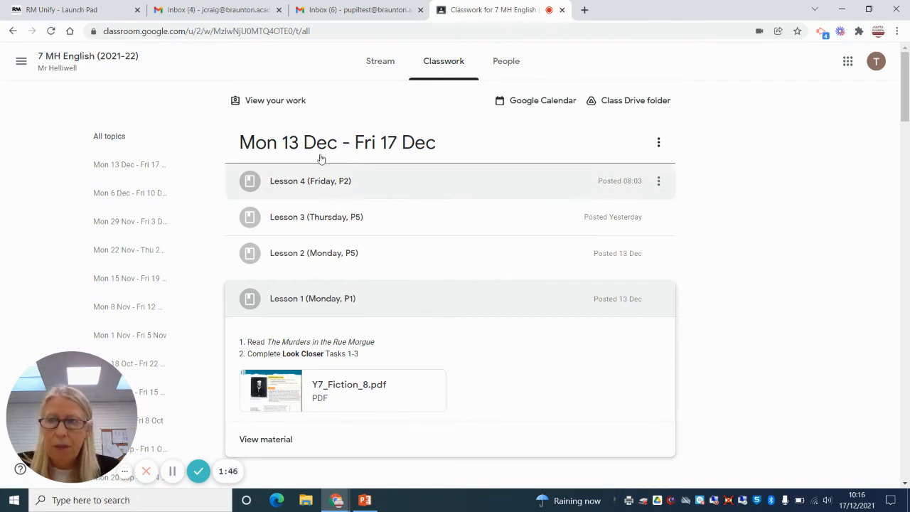
{"action": "left_click", "coordinate": [379, 61]}
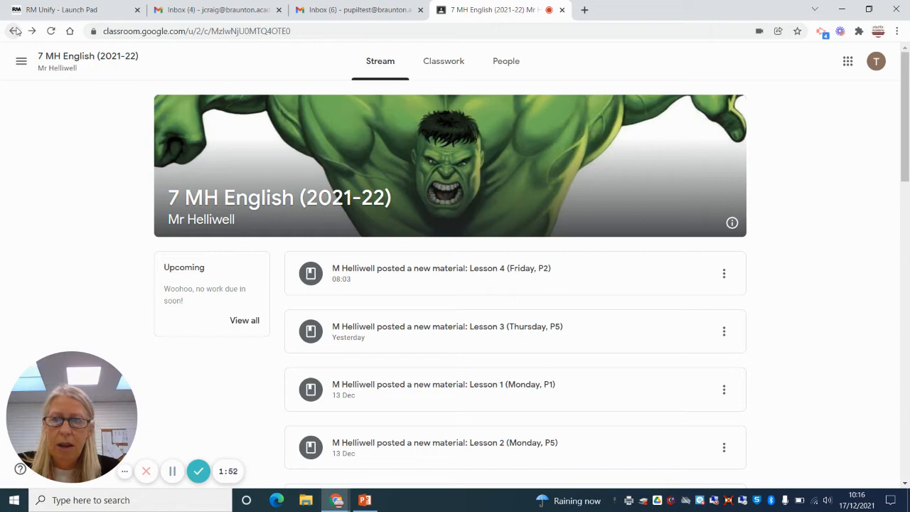
Switch to 7XSF Maths, view its weekly classwork, then return to the menu
{"action": "left_click", "coordinate": [21, 61]}
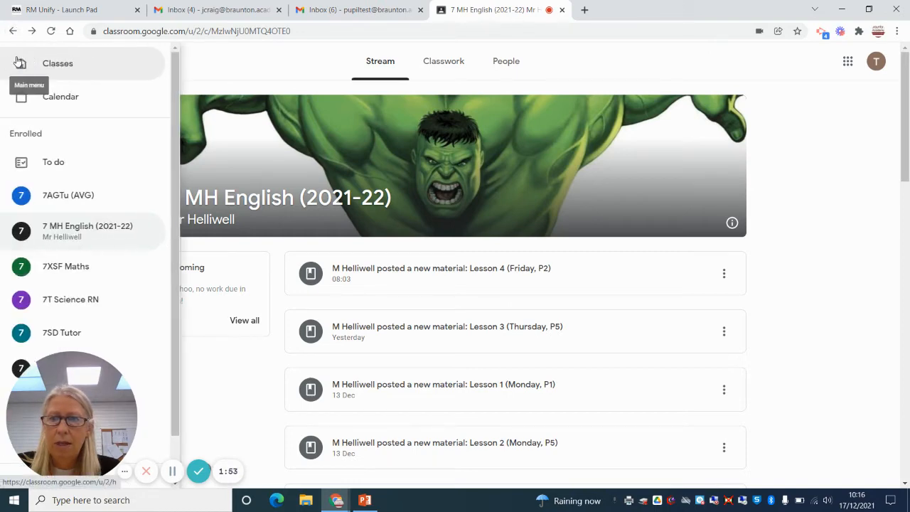
{"action": "mouse_move", "coordinate": [78, 266]}
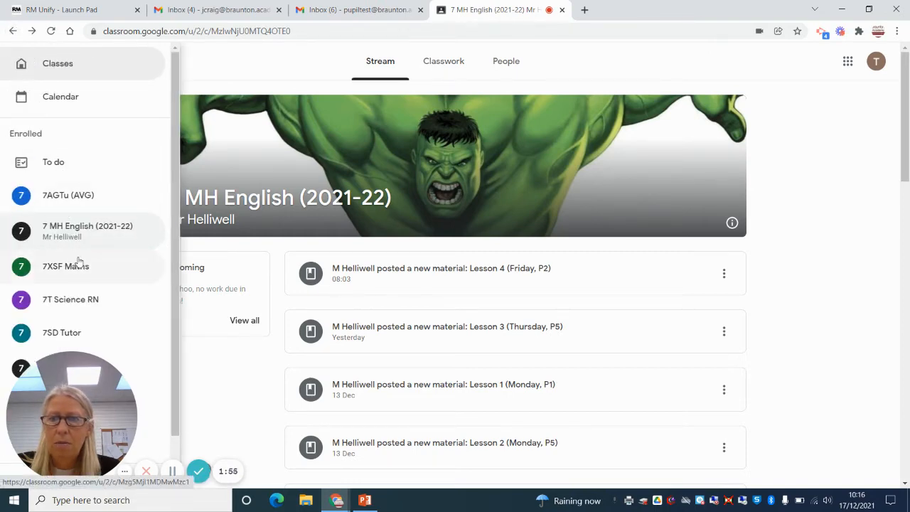
{"action": "left_click", "coordinate": [65, 266]}
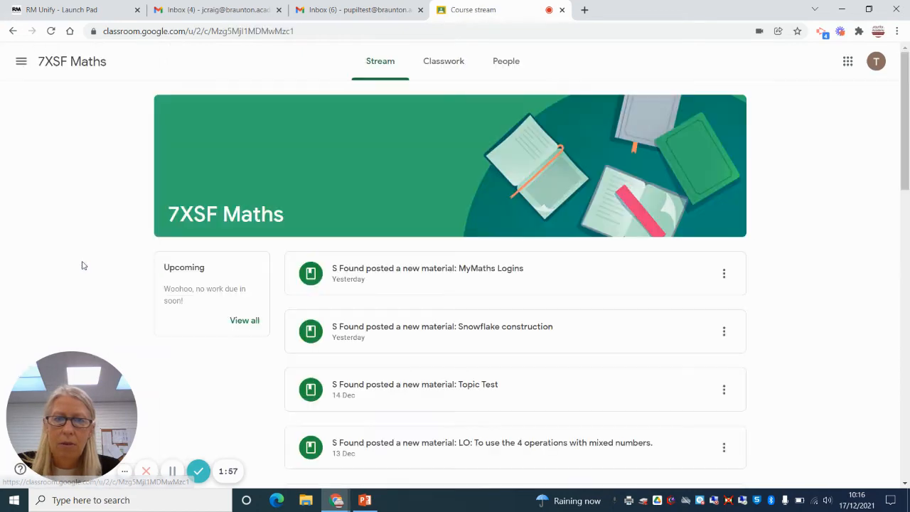
{"action": "left_click", "coordinate": [443, 61]}
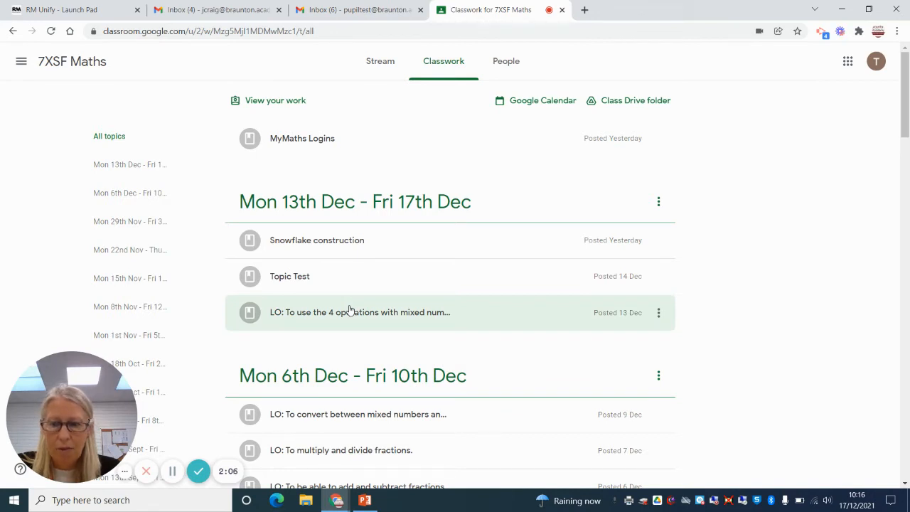
{"action": "mouse_move", "coordinate": [373, 160]}
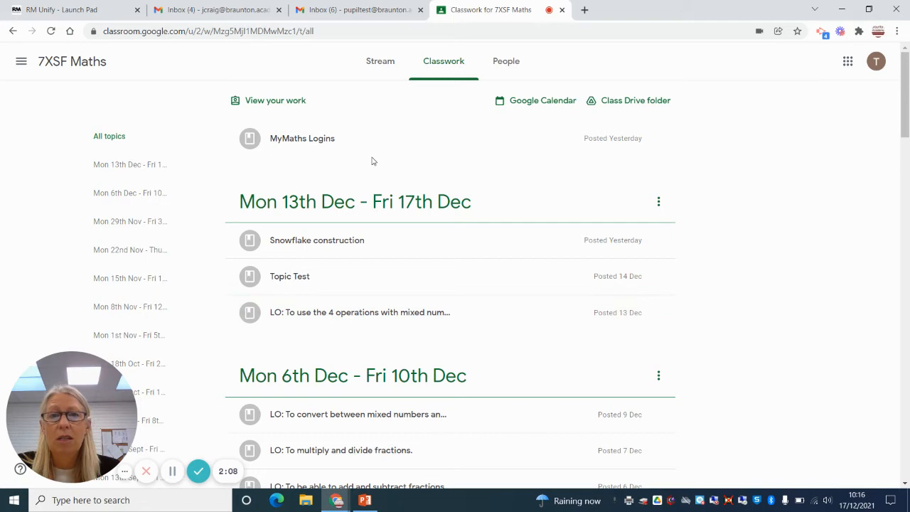
{"action": "mouse_move", "coordinate": [362, 85]}
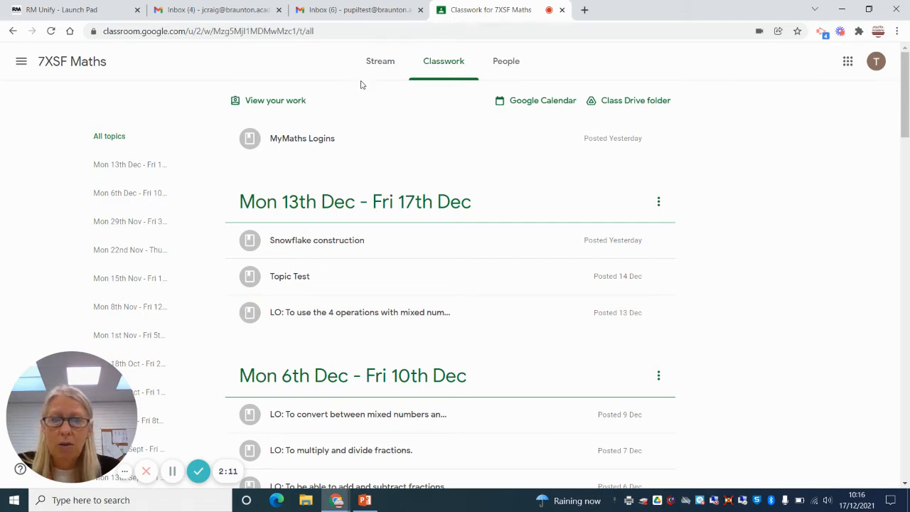
{"action": "mouse_move", "coordinate": [375, 152]}
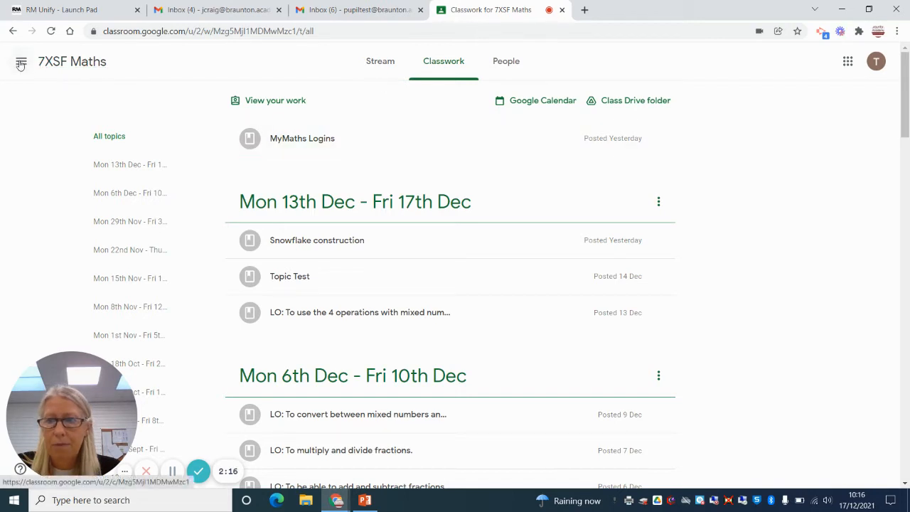
{"action": "left_click", "coordinate": [20, 62]}
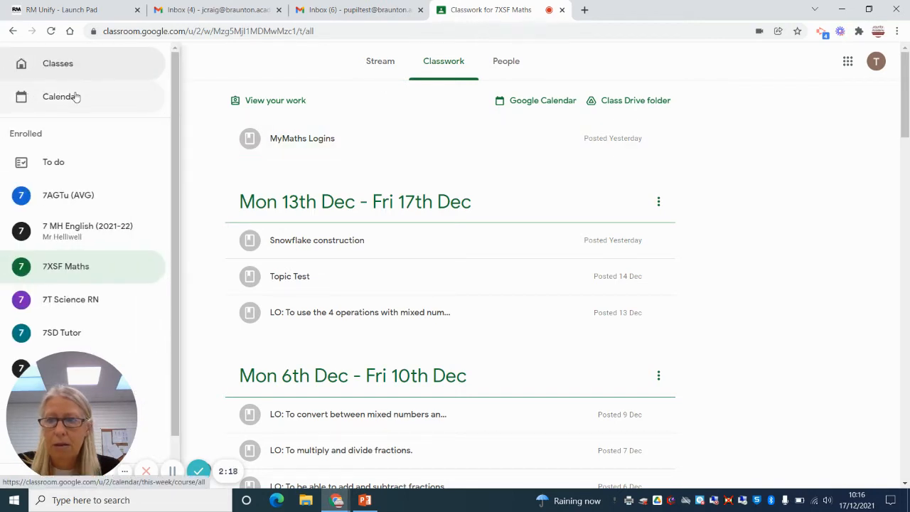
{"action": "left_click", "coordinate": [57, 64]}
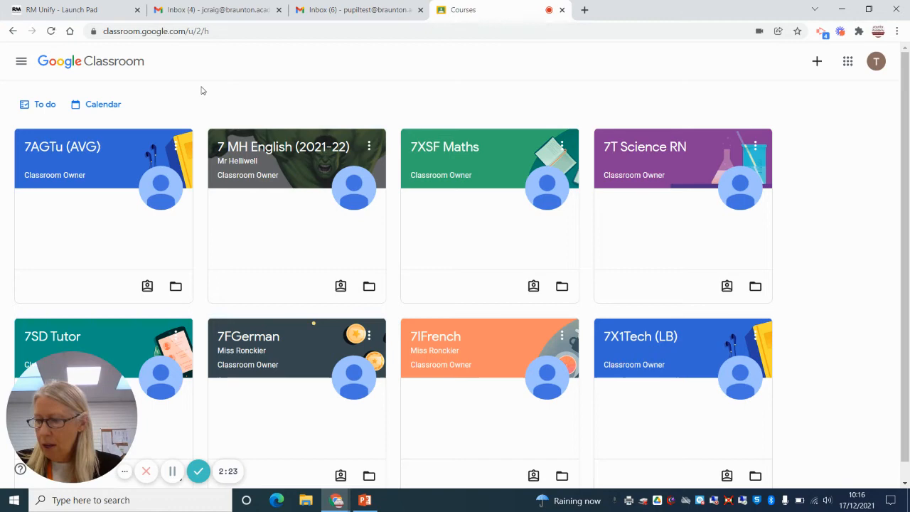
{"action": "mouse_move", "coordinate": [287, 140]}
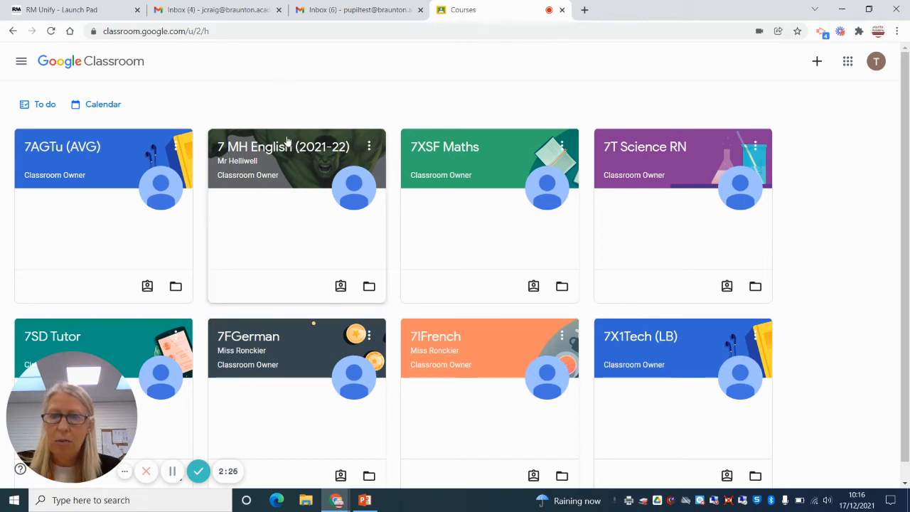
Glance at 7 MH English, then switch to the 7T Science RN class
{"action": "left_click", "coordinate": [283, 146]}
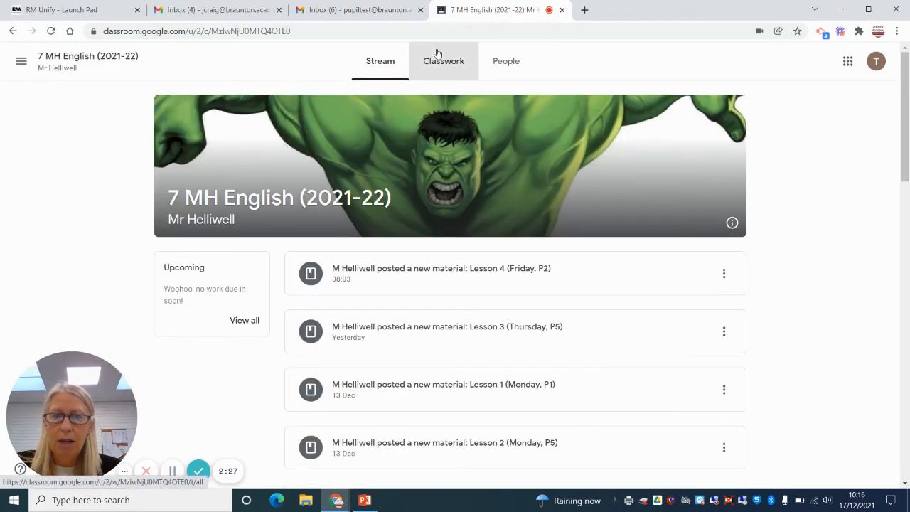
{"action": "left_click", "coordinate": [444, 61]}
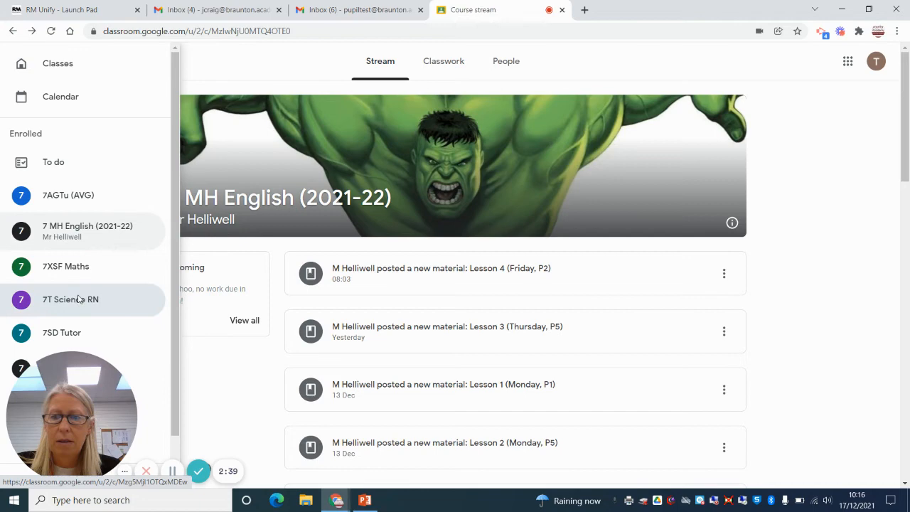
{"action": "left_click", "coordinate": [71, 299]}
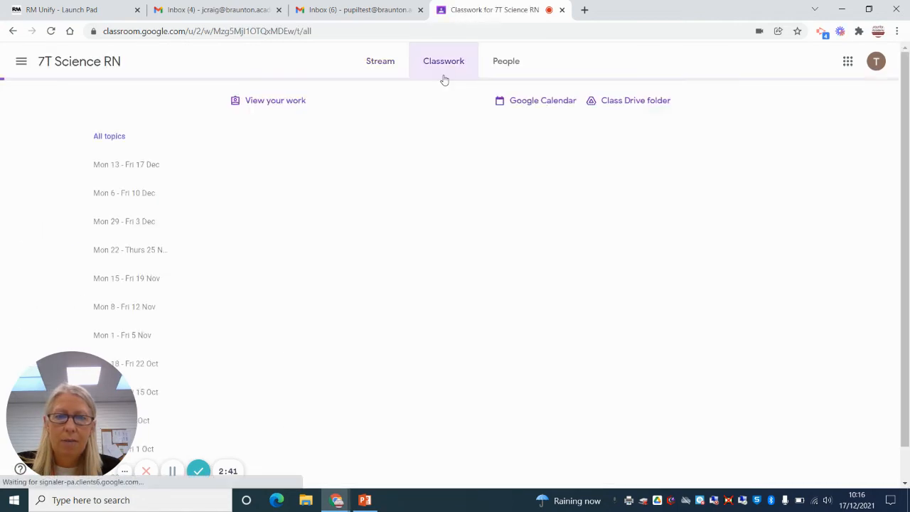
Load 7T Science RN weekly topics (Mon 13 - Fri 17 Dec), then open the menu
{"action": "left_click", "coordinate": [443, 60]}
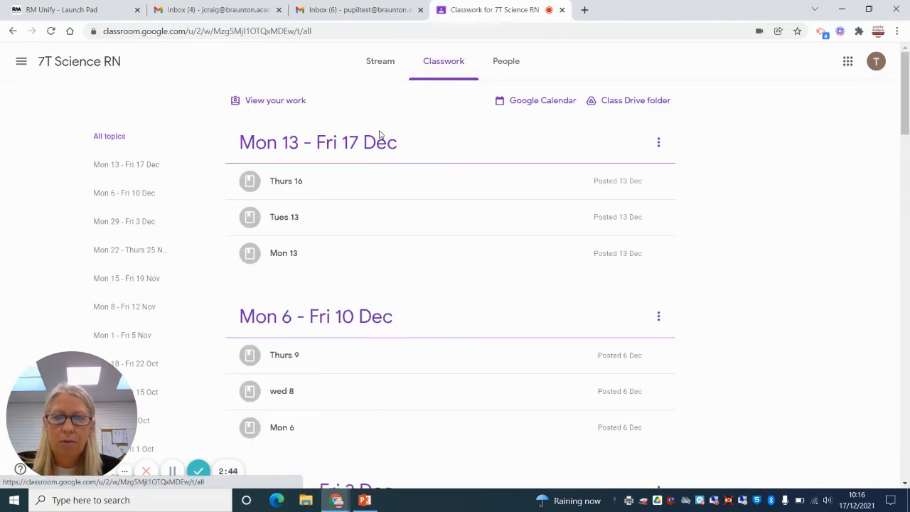
{"action": "mouse_move", "coordinate": [325, 251]}
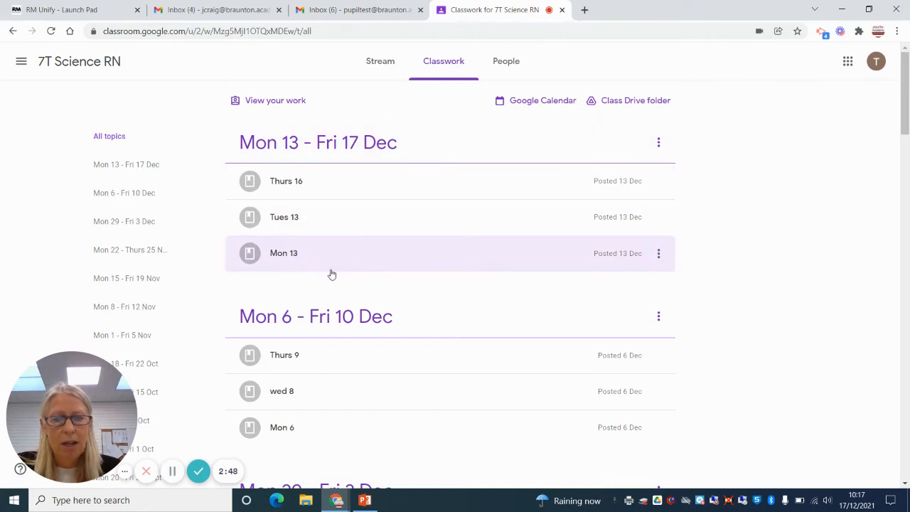
{"action": "mouse_move", "coordinate": [293, 142]}
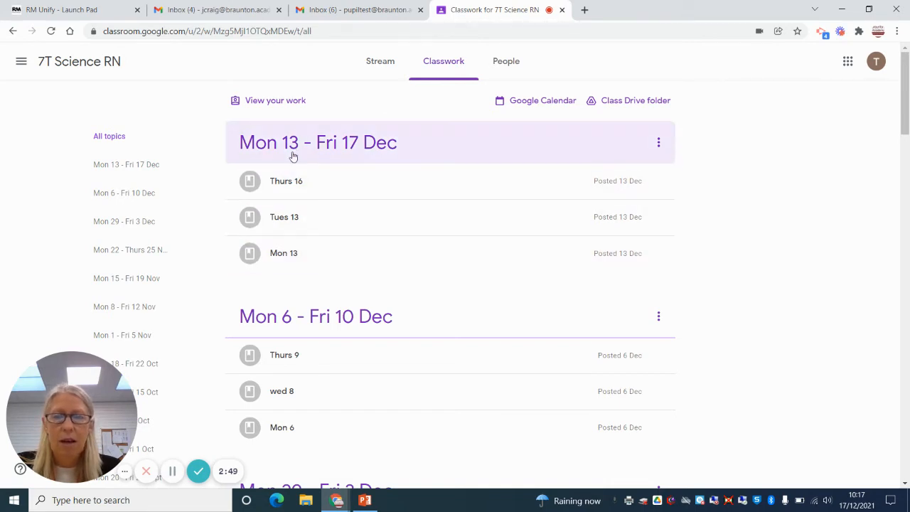
{"action": "left_click", "coordinate": [20, 61]}
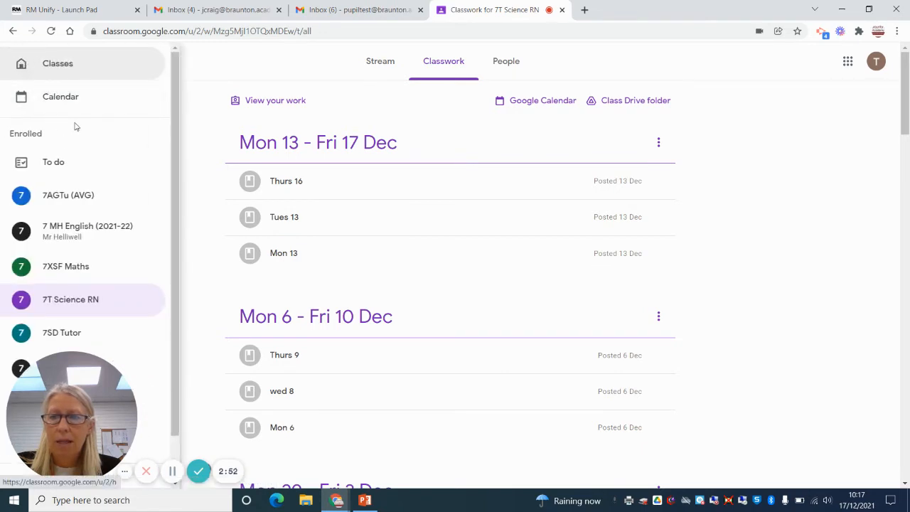
{"action": "mouse_move", "coordinate": [83, 96]}
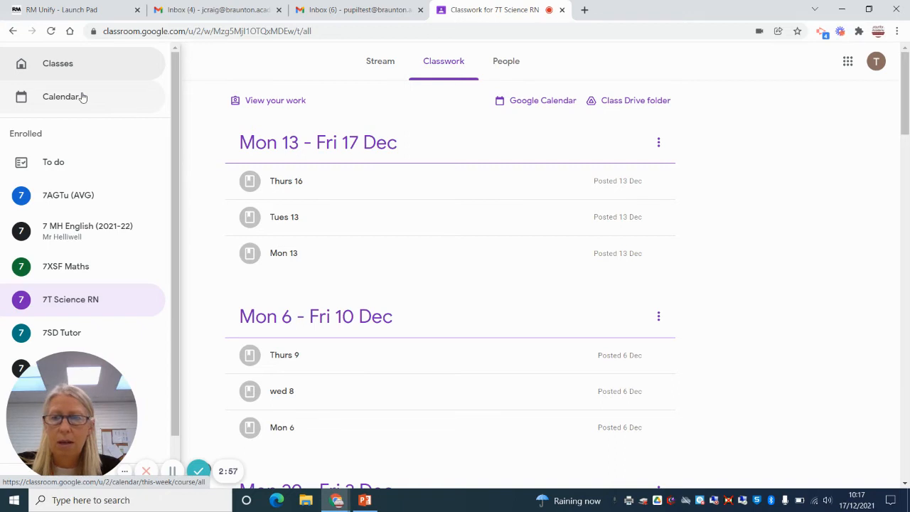
View the Dec 13–19, 2021 calendar, then go back to the class cards
{"action": "left_click", "coordinate": [61, 96]}
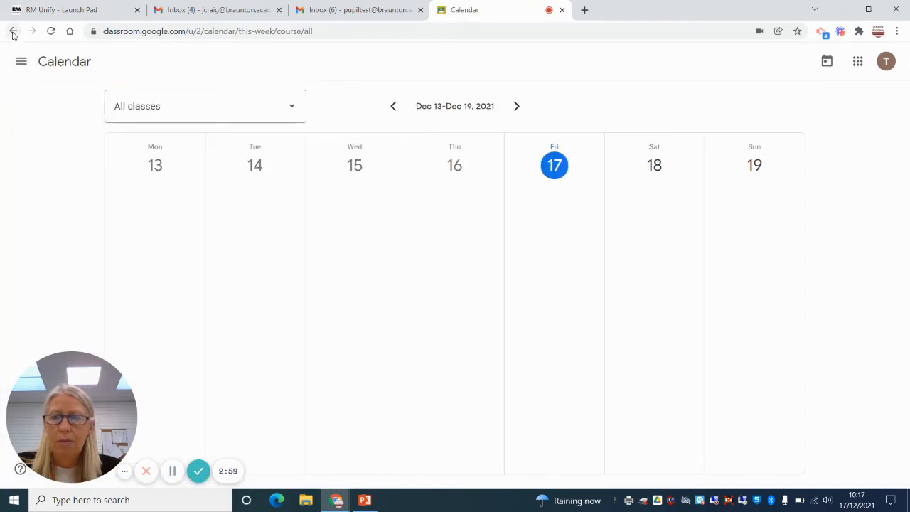
{"action": "left_click", "coordinate": [22, 62]}
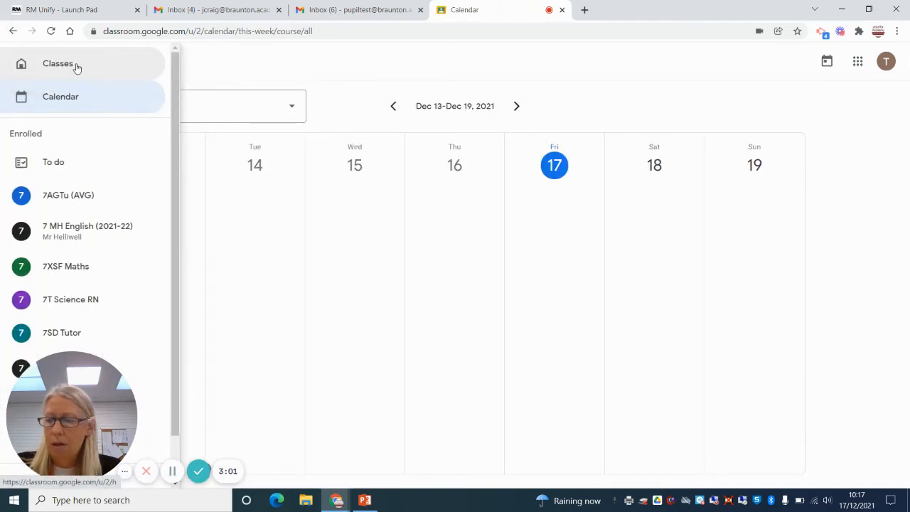
{"action": "left_click", "coordinate": [56, 63]}
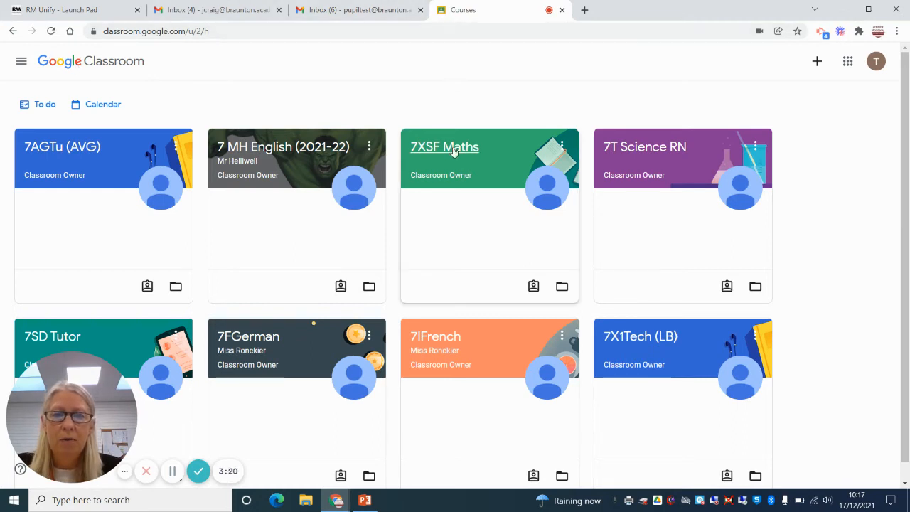
{"action": "mouse_move", "coordinate": [456, 158]}
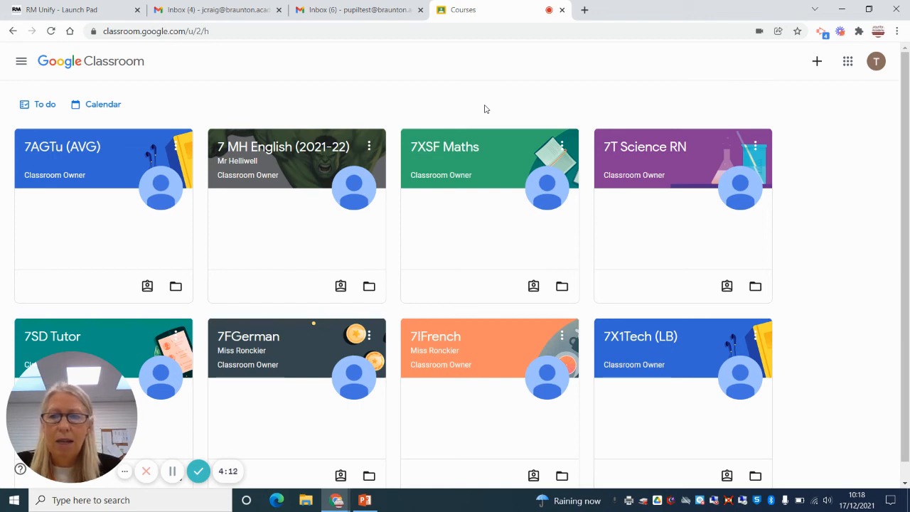
{"action": "mouse_move", "coordinate": [435, 140]}
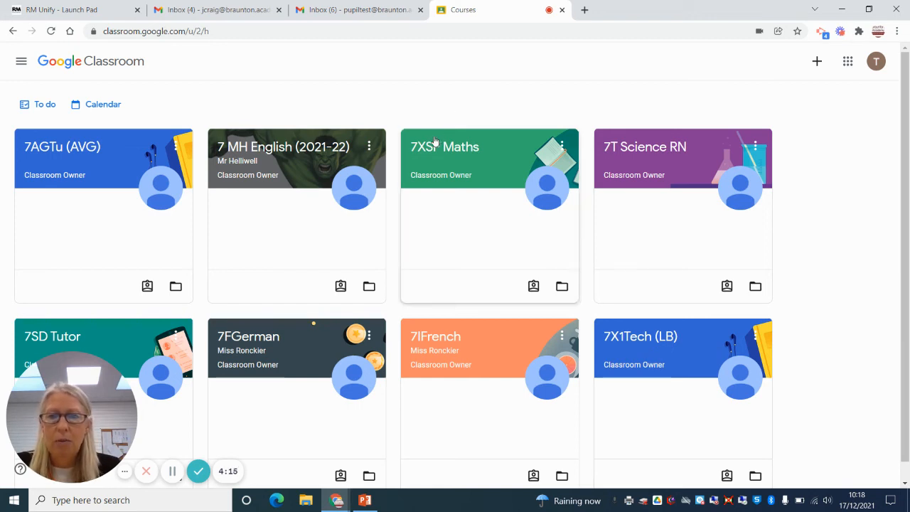
Open 7 MH English classwork and show Lesson 1 (Monday, P1) tasks and PDF
{"action": "left_click", "coordinate": [283, 146]}
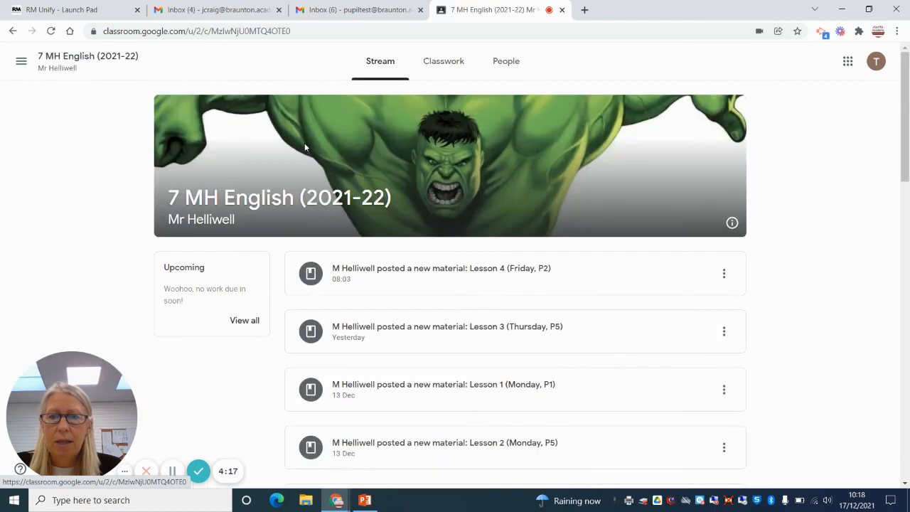
{"action": "left_click", "coordinate": [443, 60]}
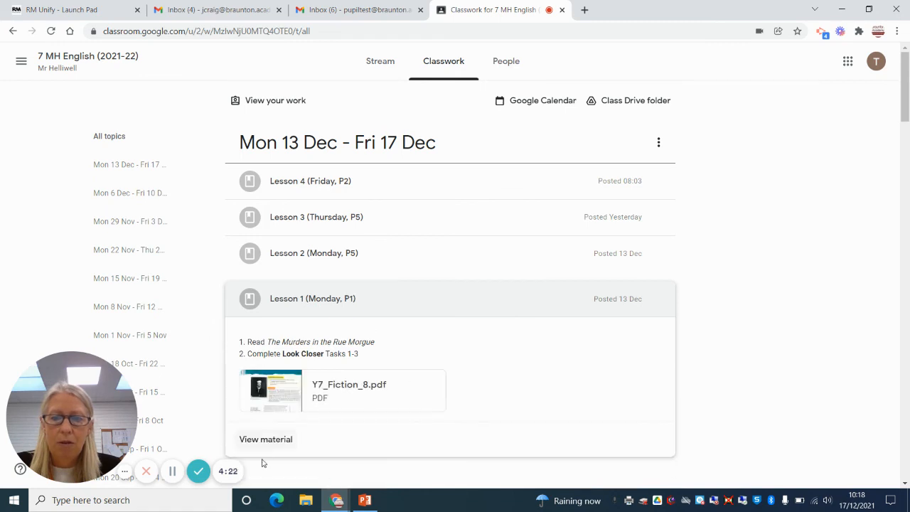
{"action": "mouse_move", "coordinate": [265, 439]}
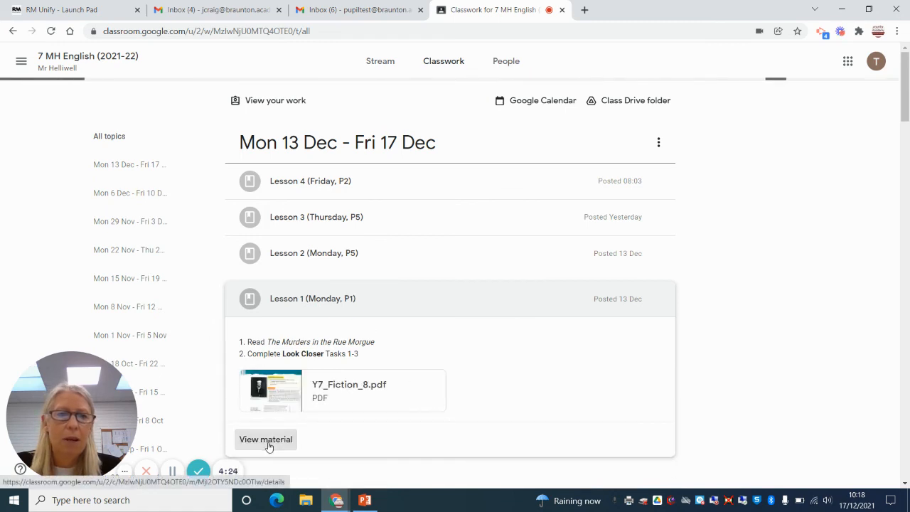
View the Lesson 1 material page, then return to the class cards overview
{"action": "left_click", "coordinate": [265, 440]}
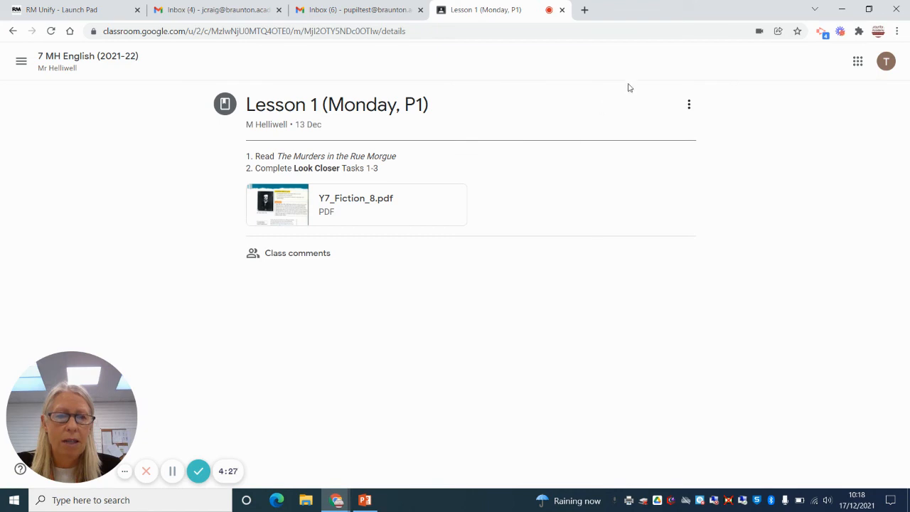
{"action": "mouse_move", "coordinate": [740, 120]}
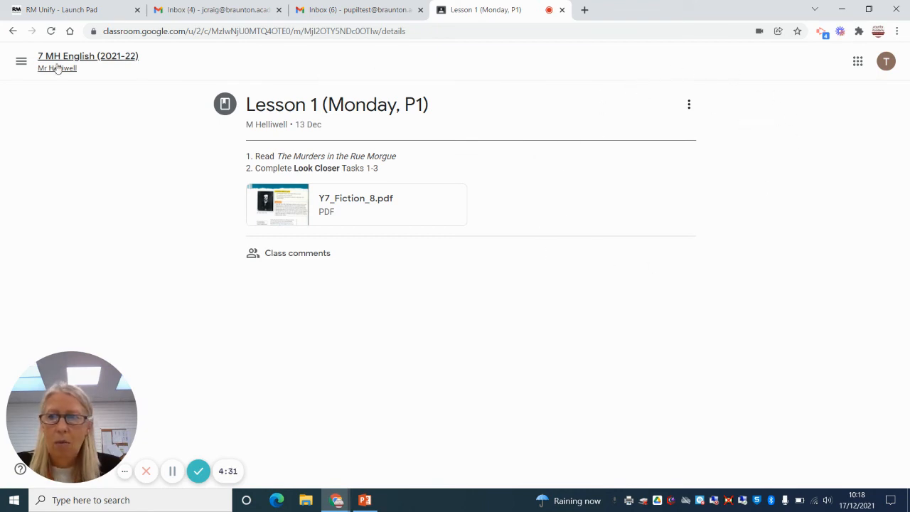
{"action": "left_click", "coordinate": [12, 30]}
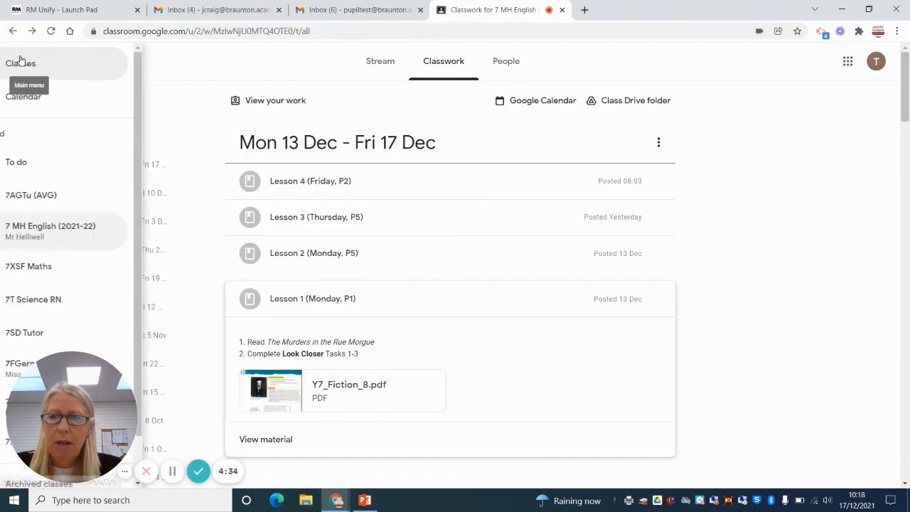
{"action": "left_click", "coordinate": [20, 63]}
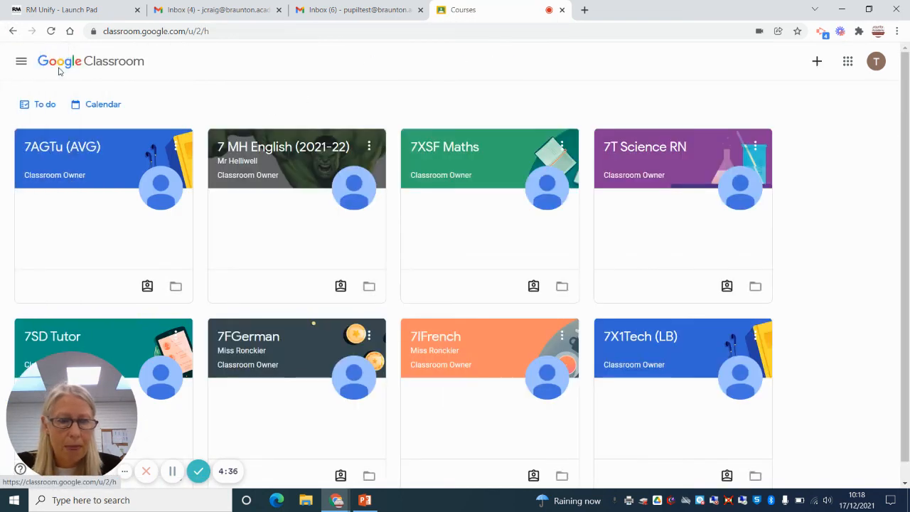